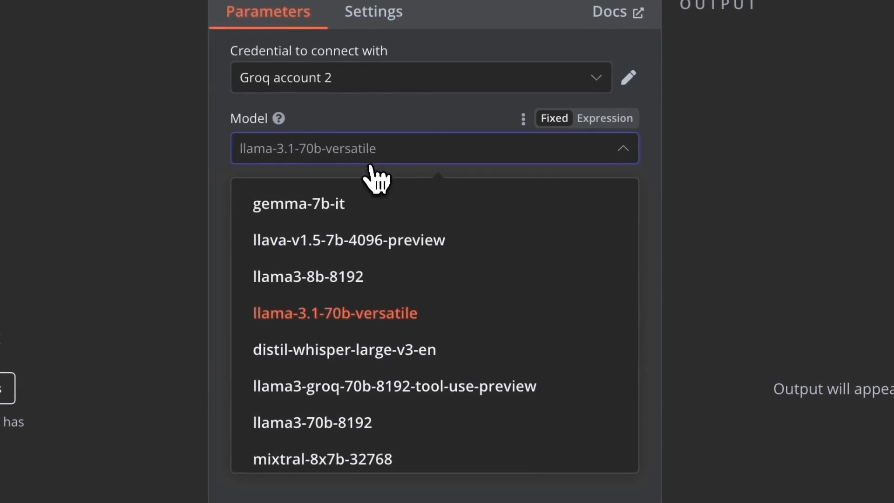
mouse_move(342, 393)
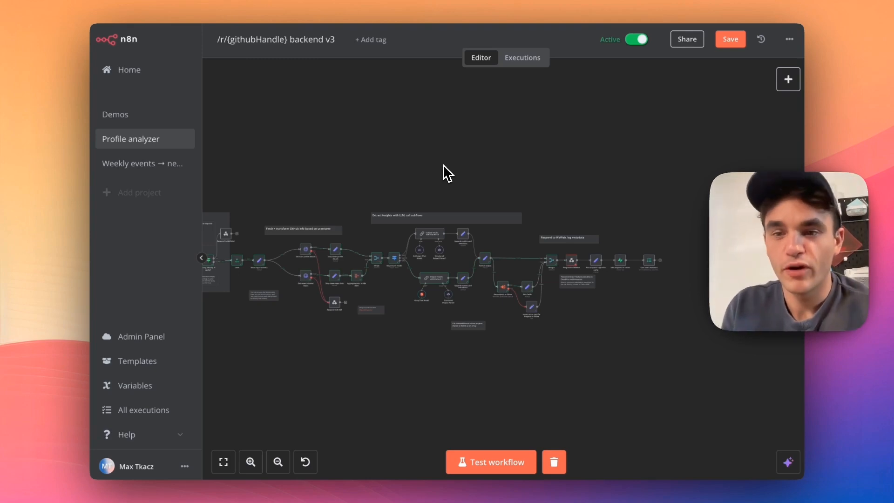
mouse_move(494, 110)
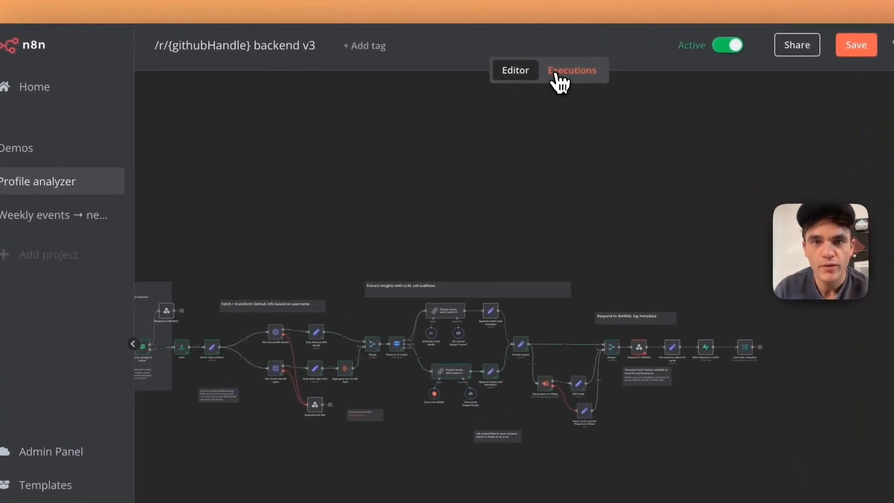
Step: Switch to the workflow's Executions history to reach the failed Respond to WeWeb run
click(572, 70)
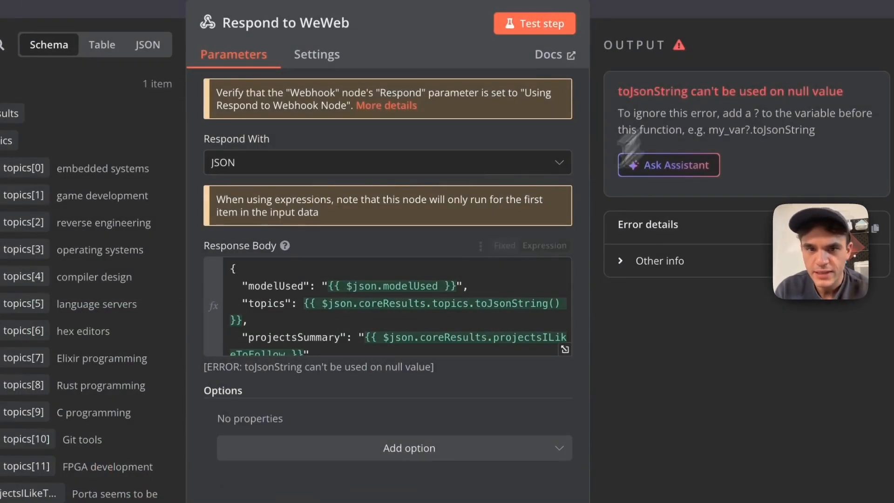
Step: Copy the failing projectsToFollow line from the Response Body and start a new browser tab
scroll(down, 3)
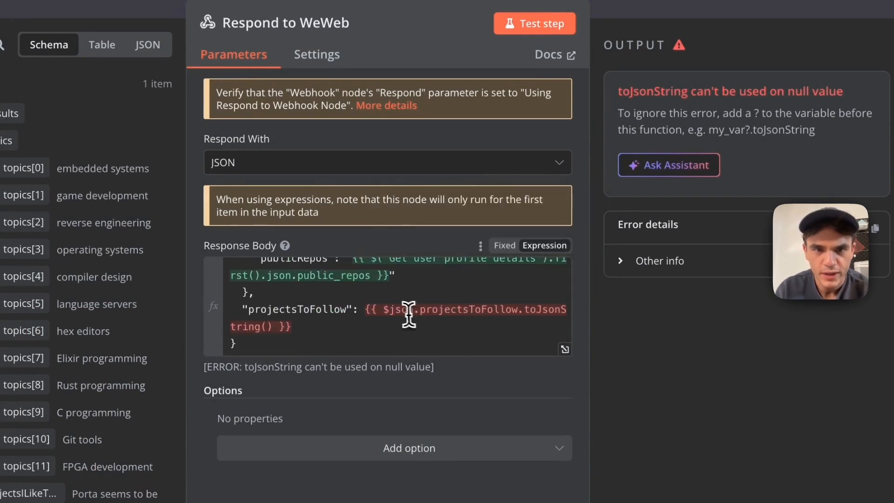
scroll(down, 3)
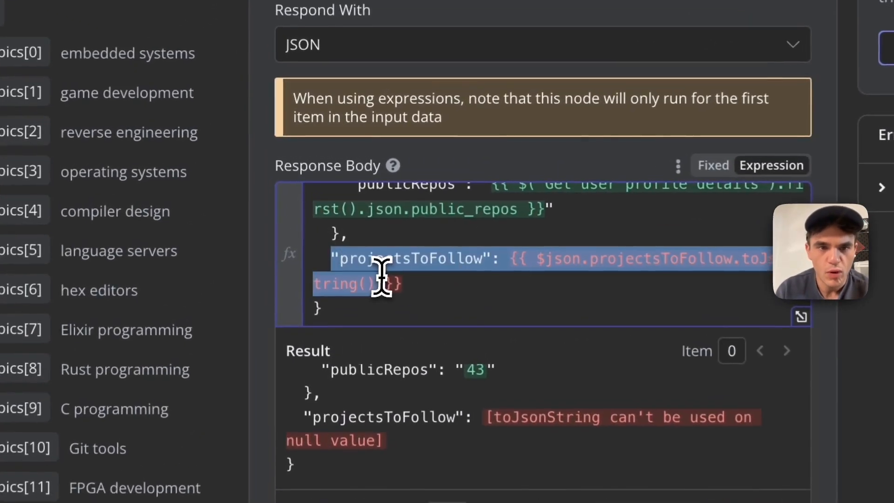
mouse_move(545, 320)
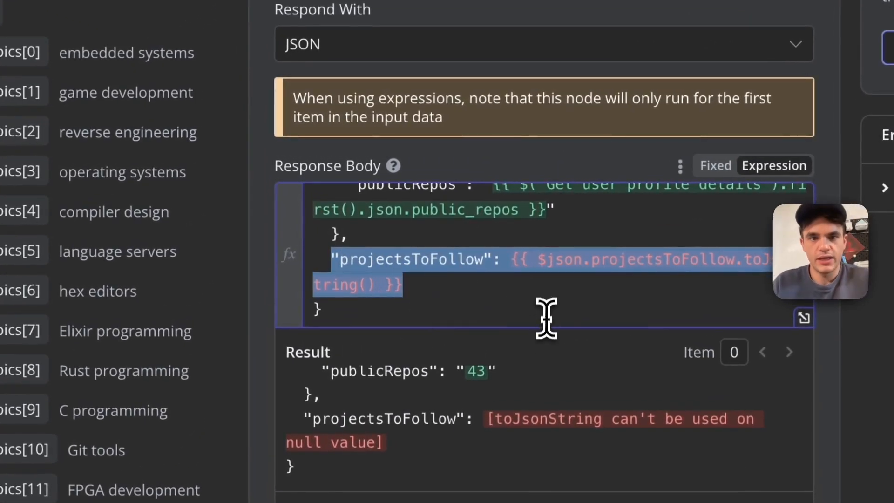
key(cmd+t)
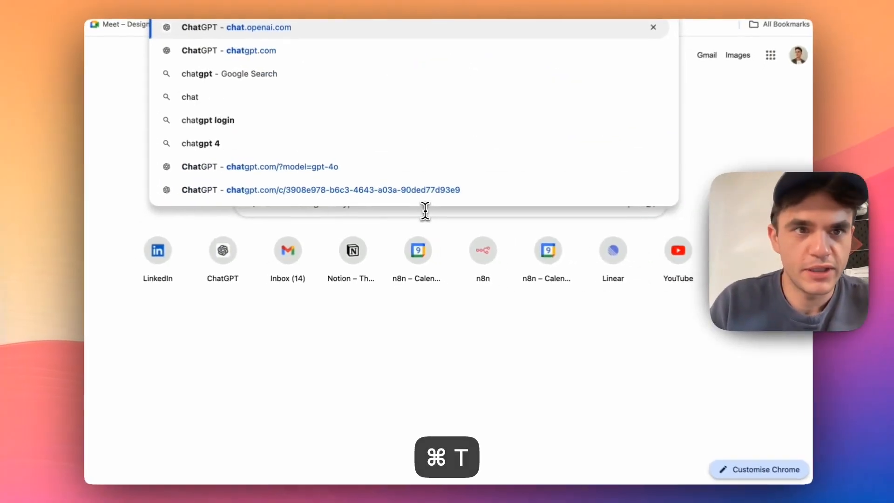
Step: Send ChatGPT 'Working in n8n, have an error due to a value sometimes being null.' with the pasted projectsToFollow snippet
click(236, 27)
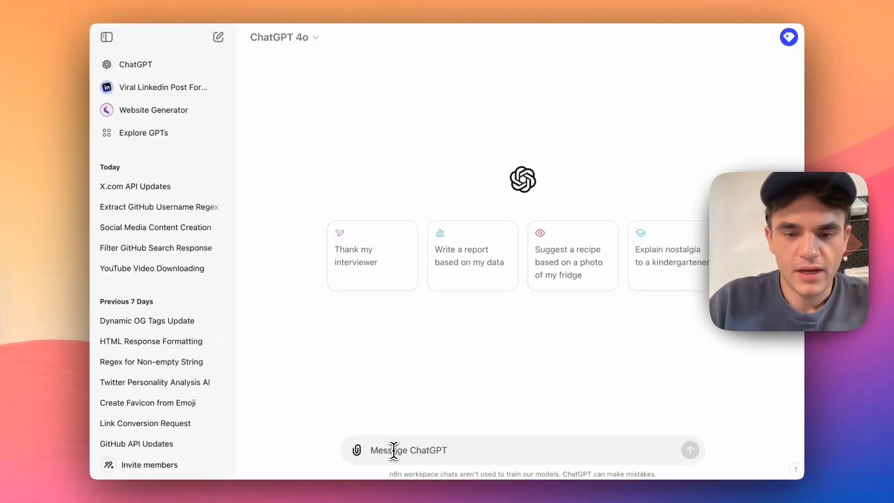
text(Working in n8n, have an error due to a value sometimes being null. Suggest a ternary solution to check for this case and propose a new expression snippet.)
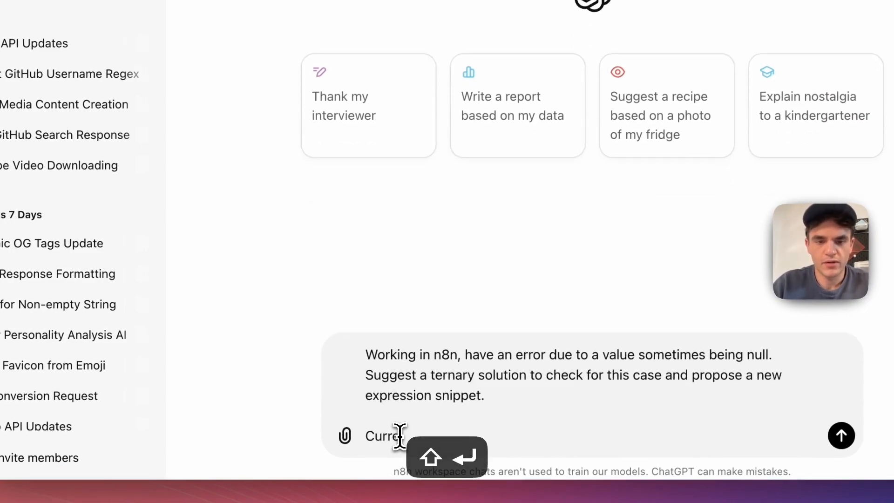
key(cmd+v)
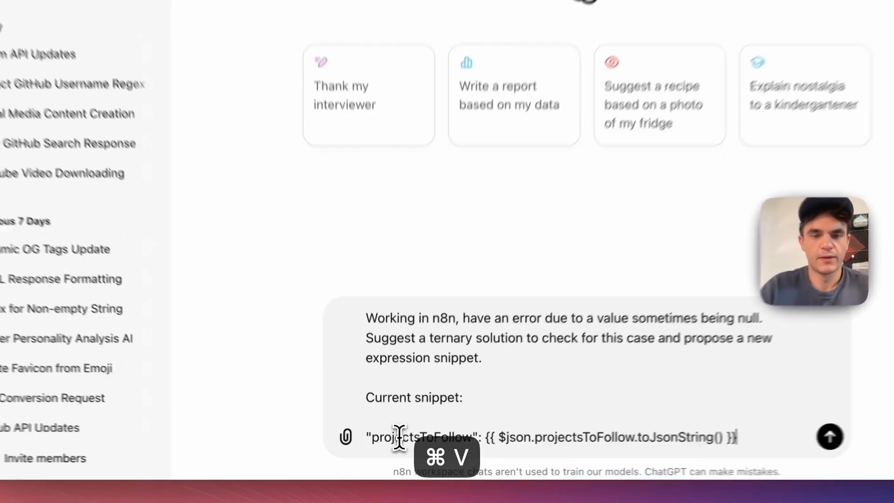
click(830, 436)
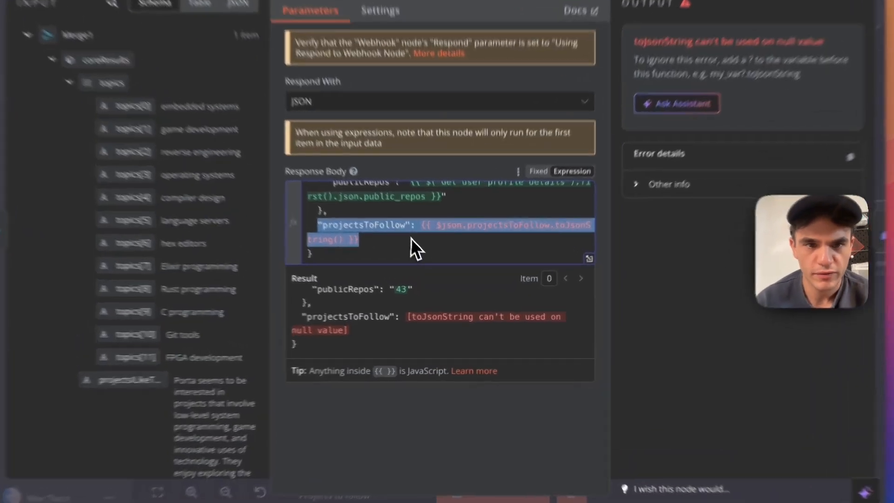
Step: Replace the projectsToFollow expression with ChatGPT's ternary null-check version
key(cmd+v)
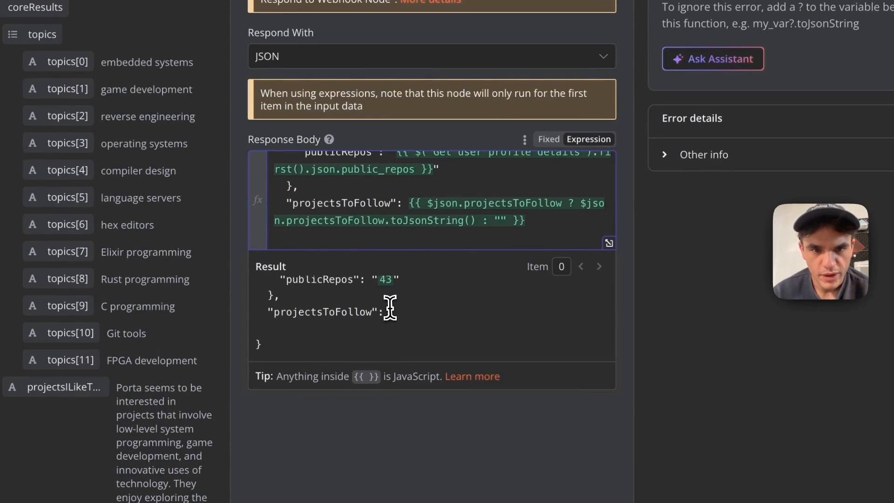
mouse_move(527, 248)
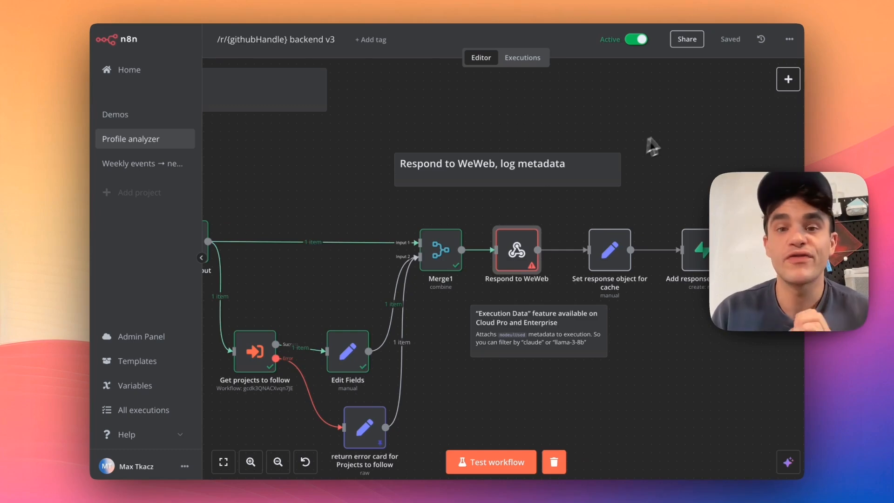
Step: Filter the execution history by Status: Error so only failed runs are listed
click(522, 57)
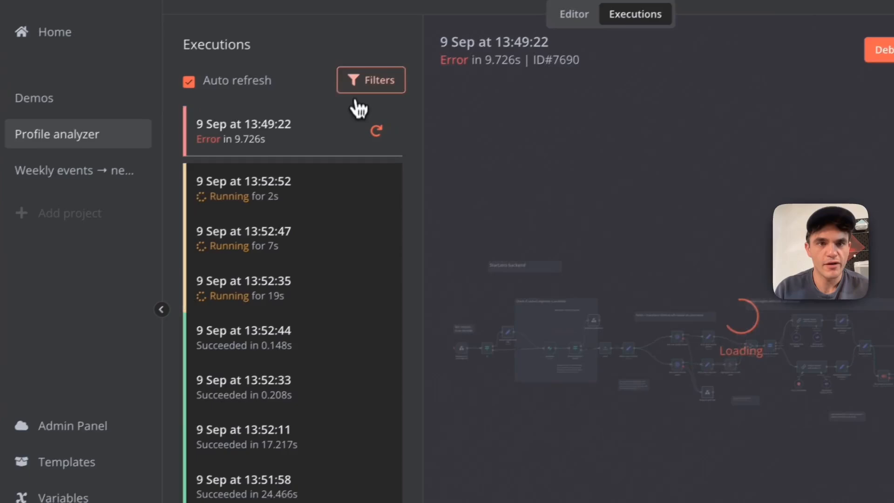
click(371, 81)
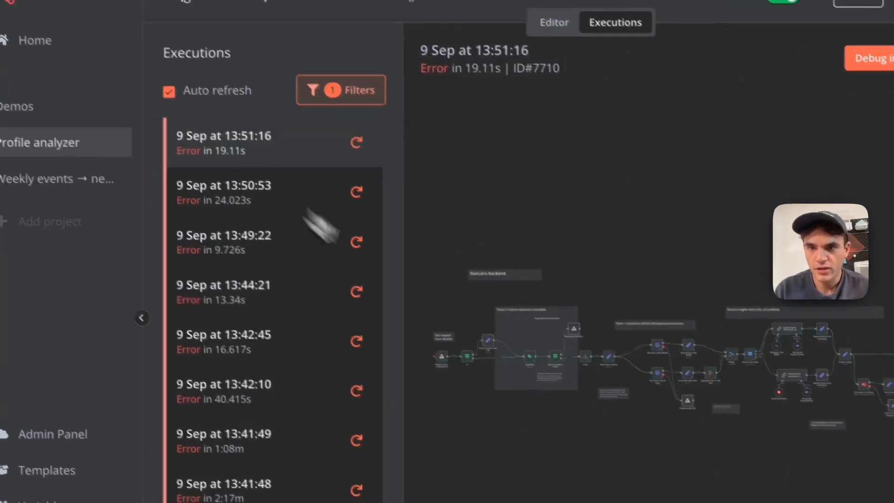
click(365, 458)
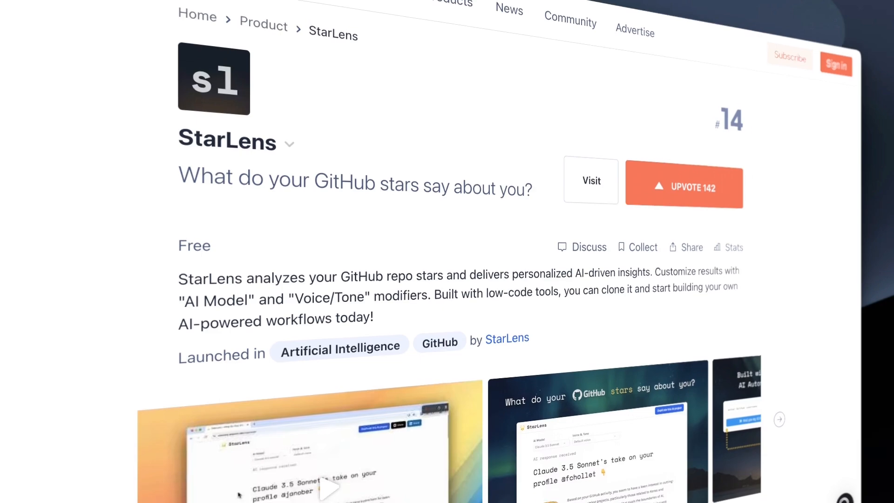
scroll(down, 3)
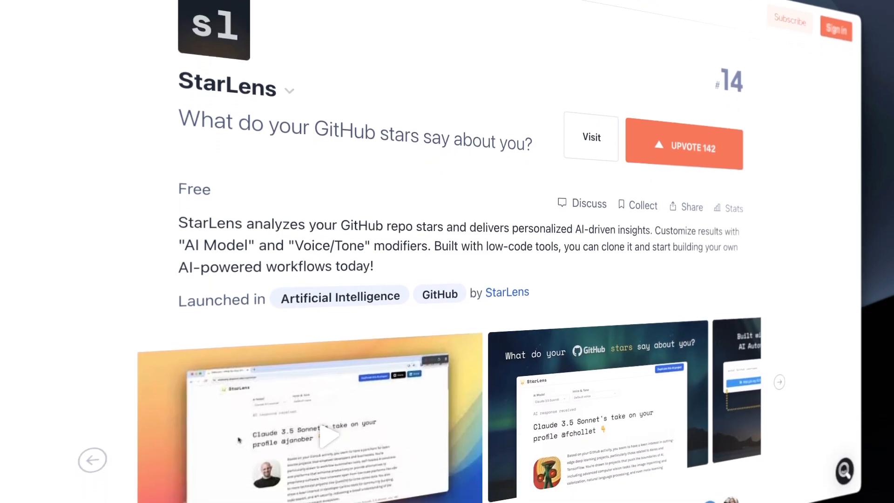